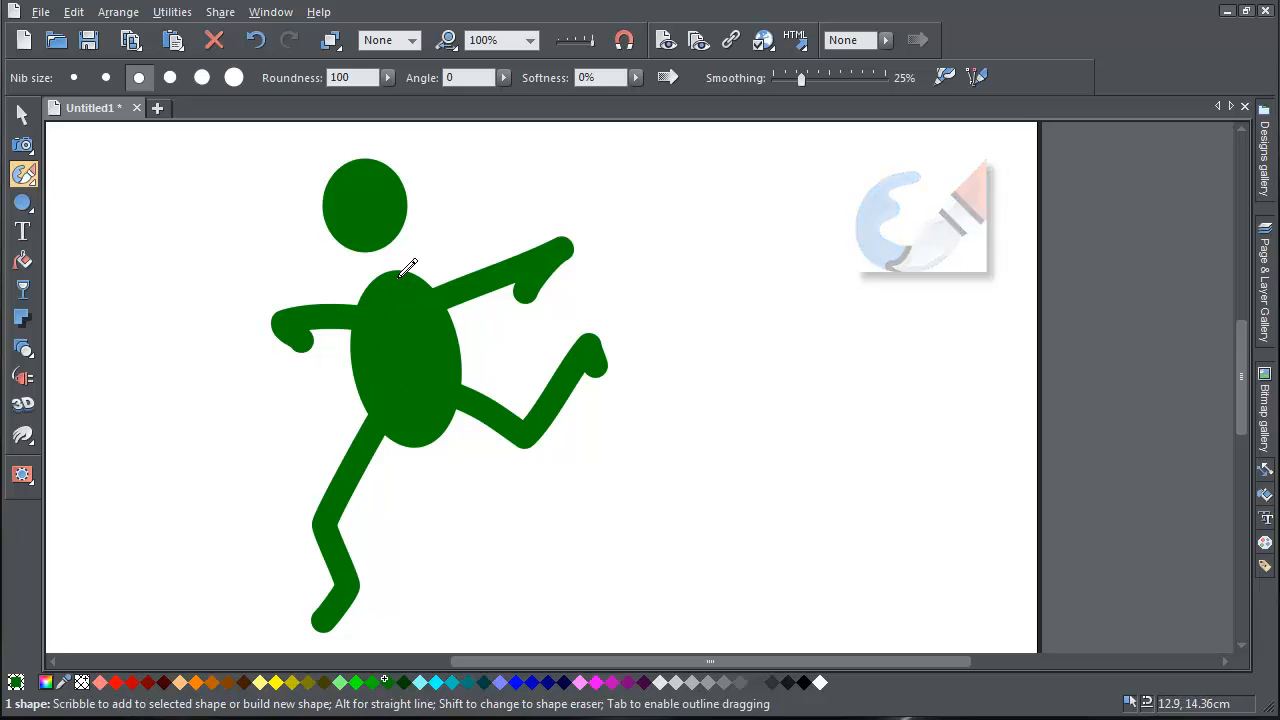
# Paint a long horizontal stroke across the green running figure.
pyautogui.moveTo(440, 565); pyautogui.dragTo(990, 563)
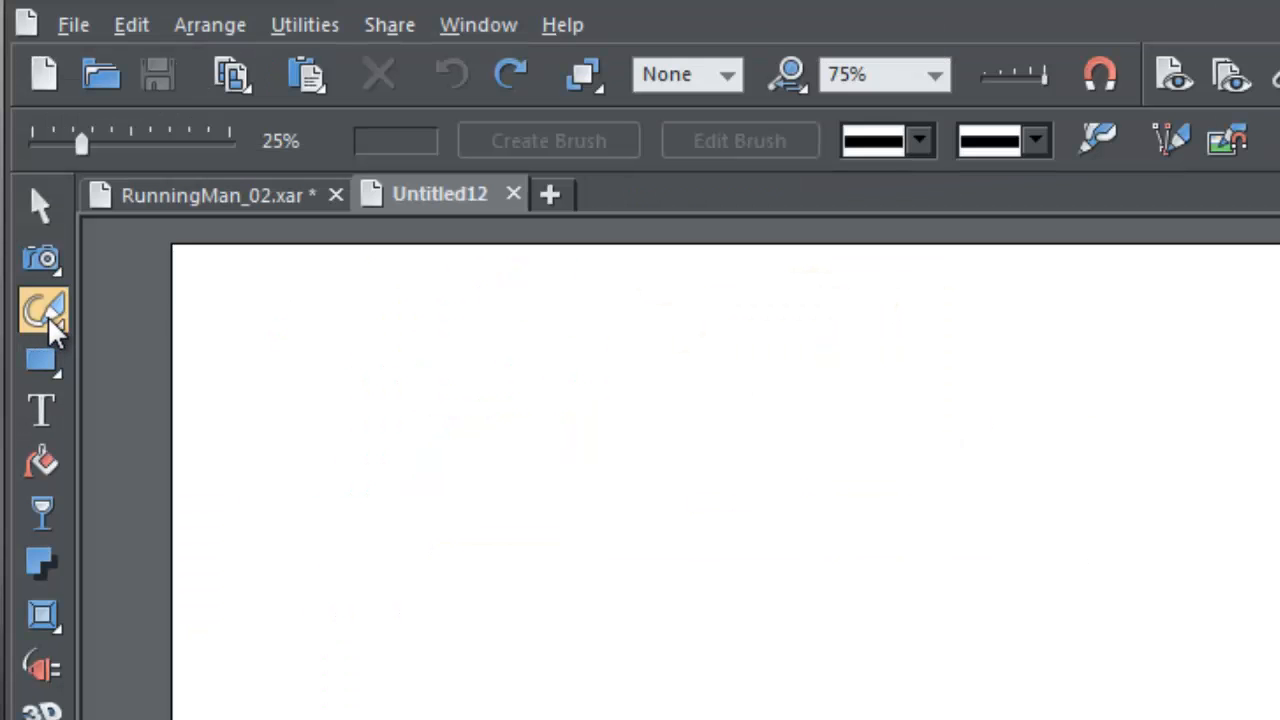
# Pick the Shape Painter with the smallest nib and make the nib rounder.
pyautogui.click(42, 312)
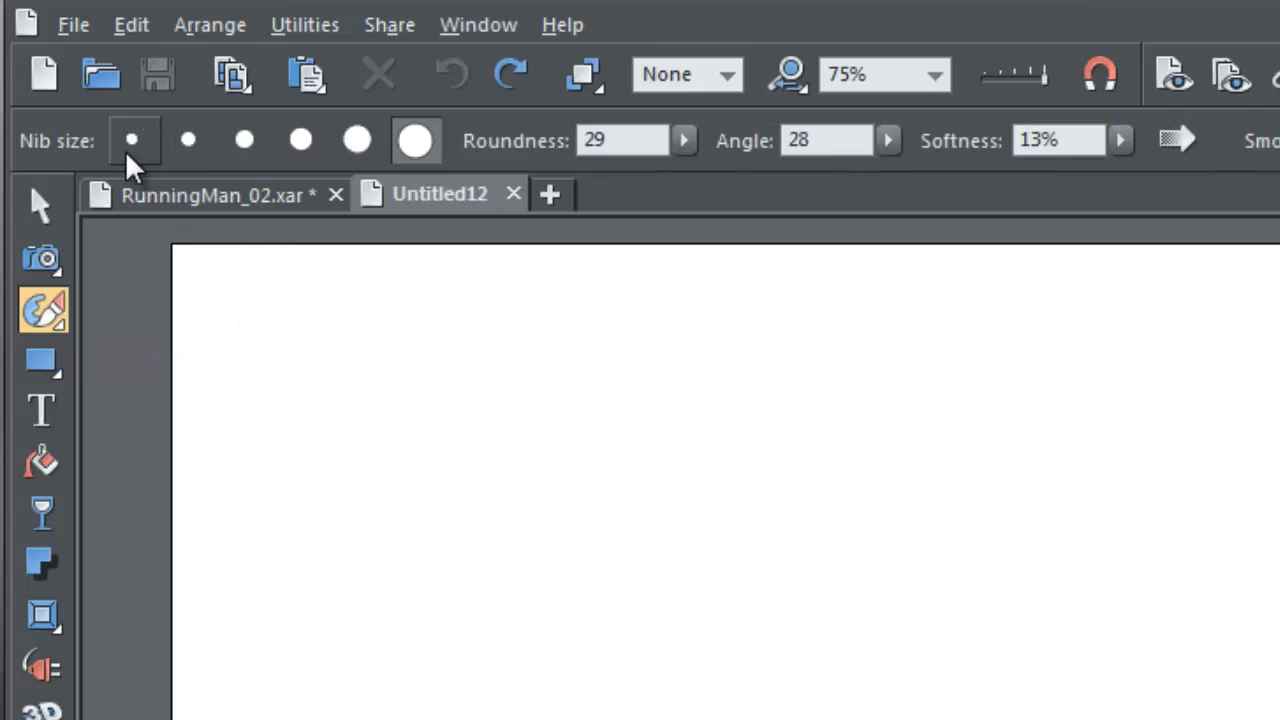
pyautogui.click(237, 140)
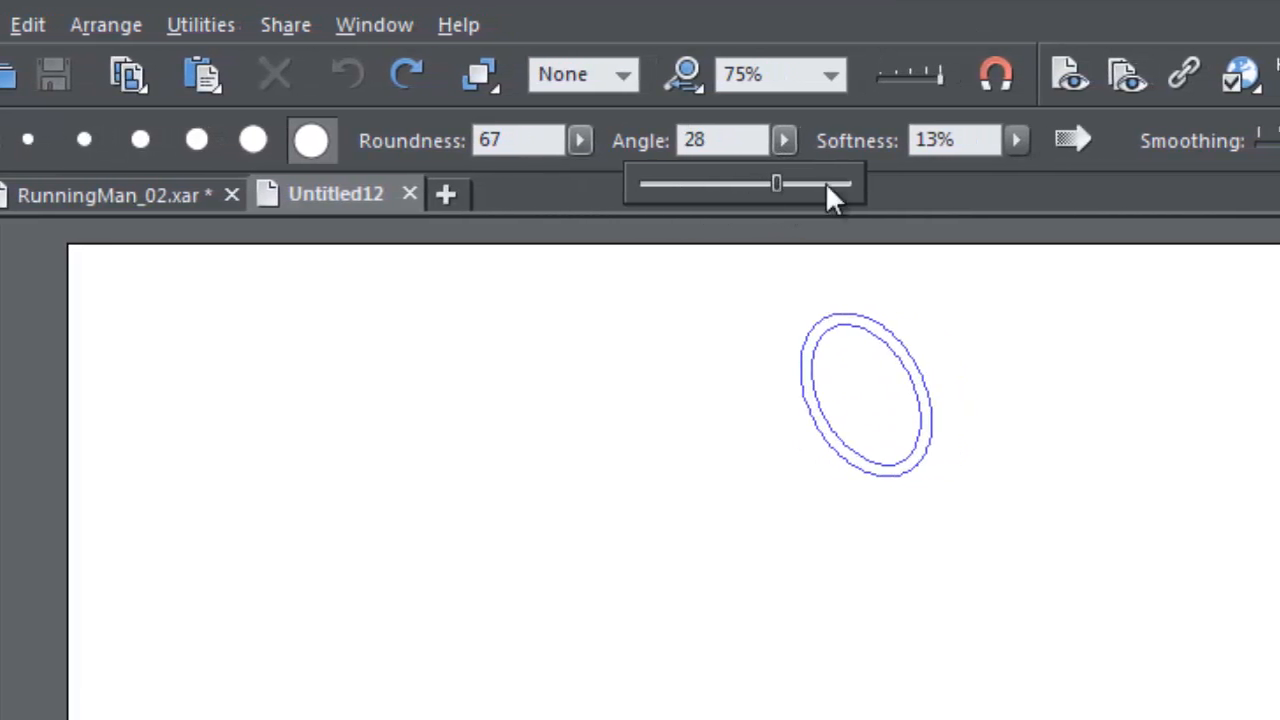
pyautogui.moveTo(777, 183); pyautogui.dragTo(1055, 183)
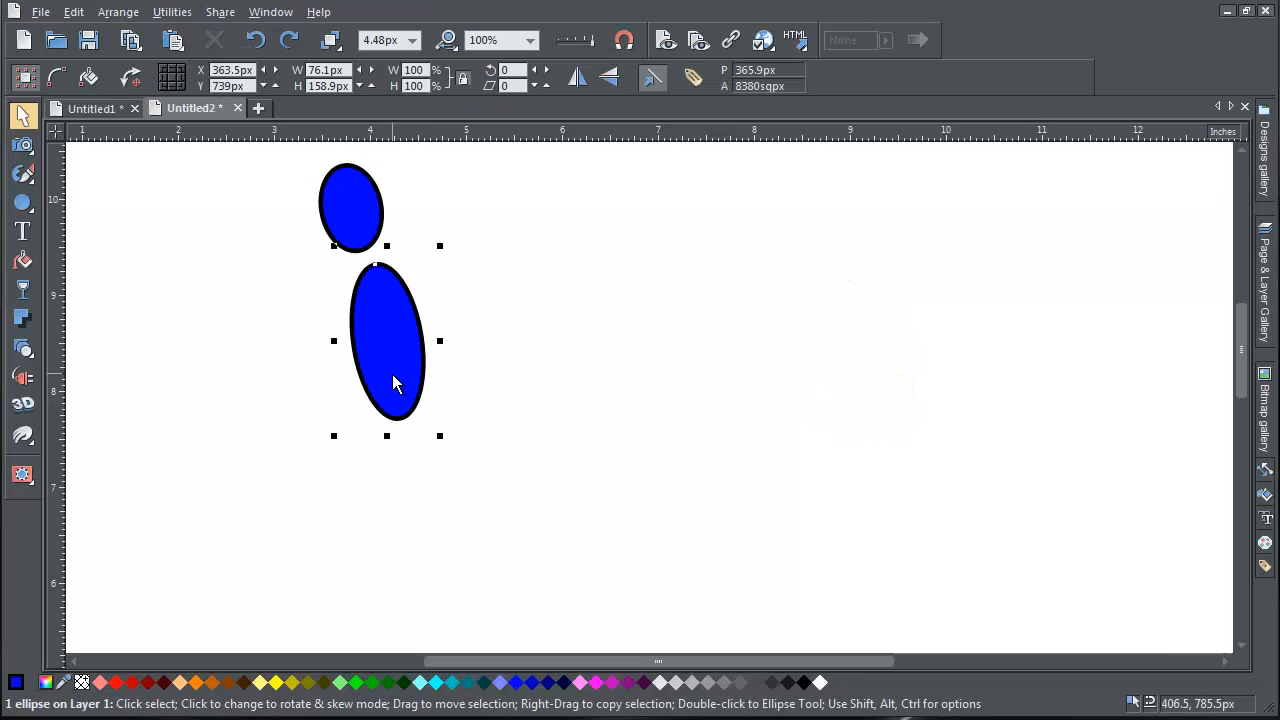
# Select the blue head and body ellipses, then paint a neck and a forward-reaching arm.
pyautogui.click(350, 210)
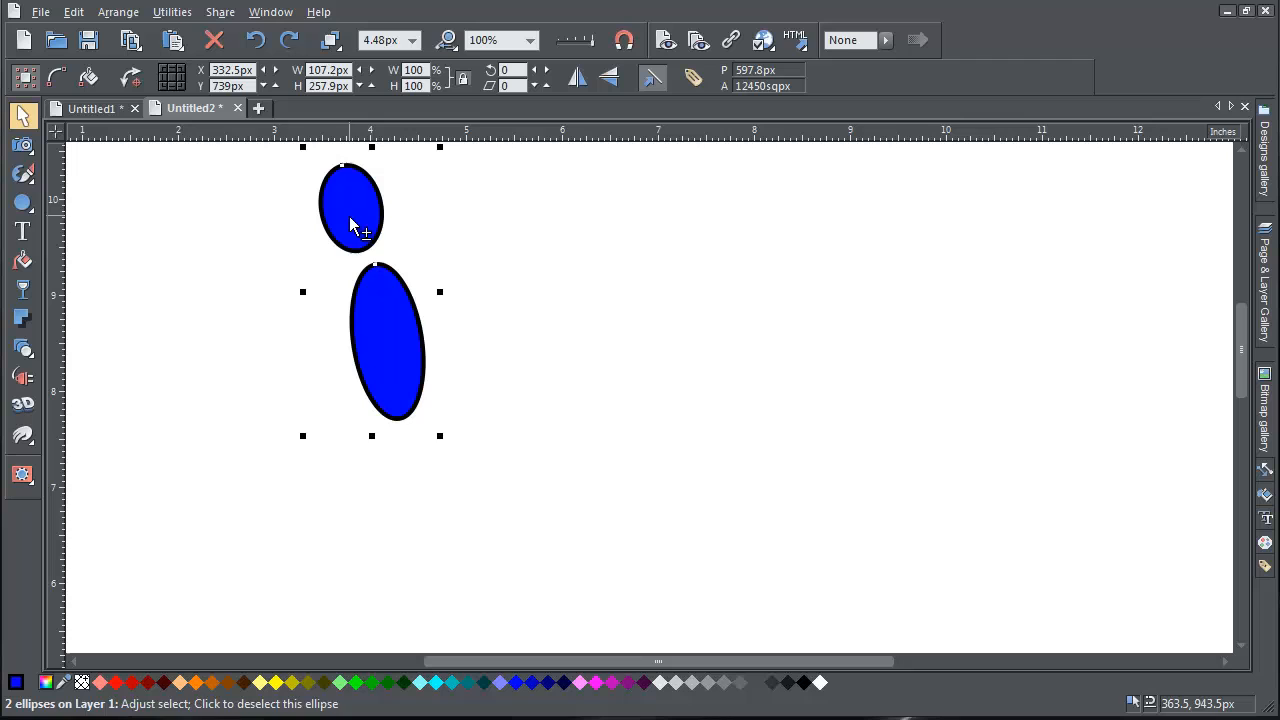
pyautogui.click(22, 174)
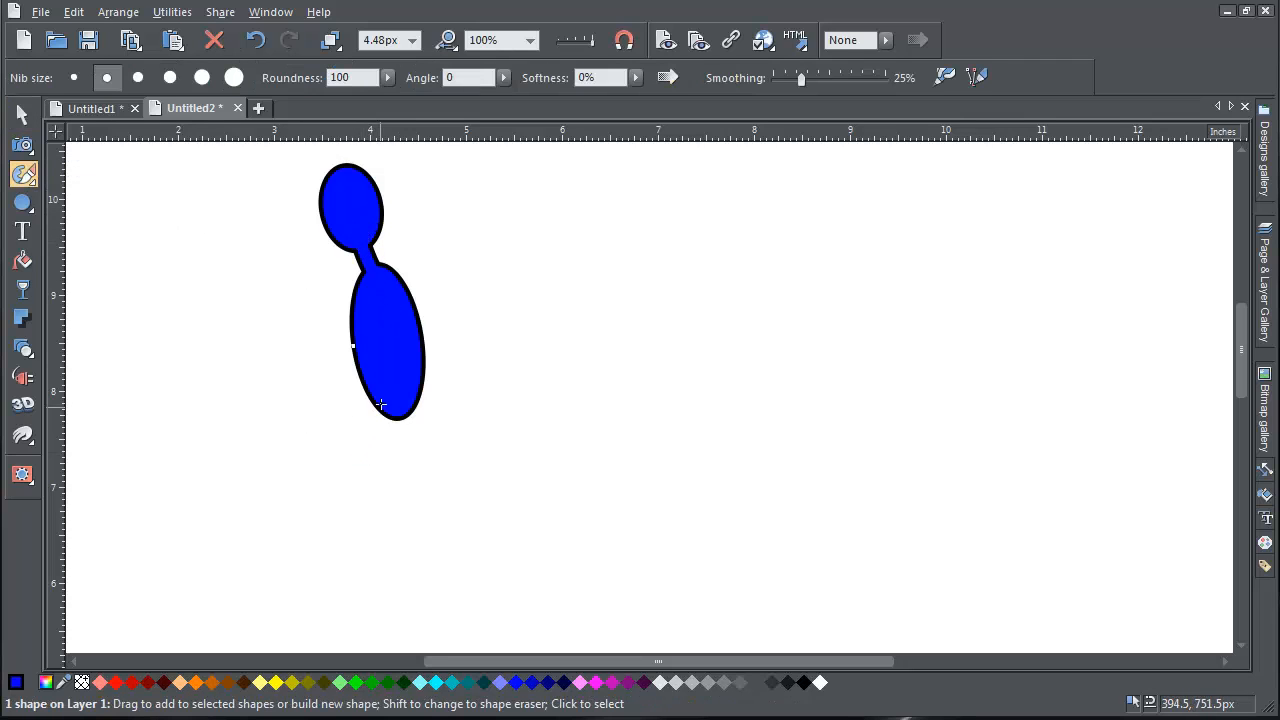
pyautogui.moveTo(380, 405); pyautogui.dragTo(382, 582)
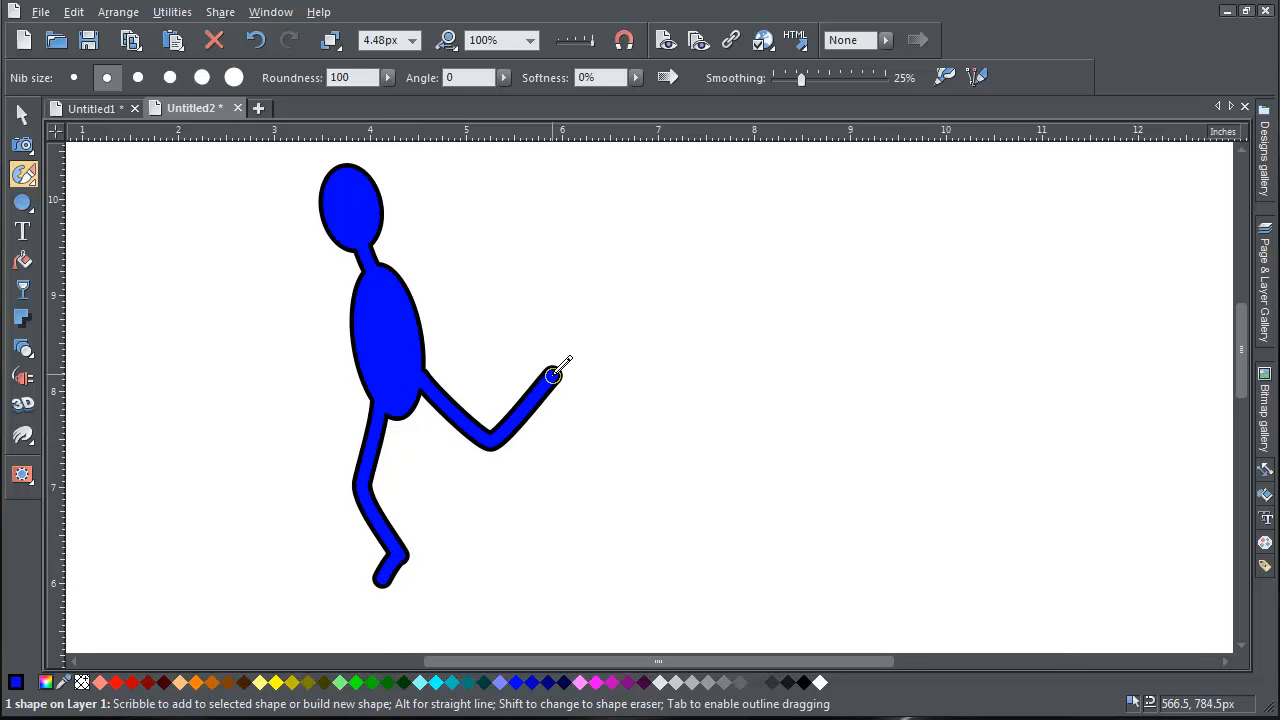
pyautogui.click(667, 77)
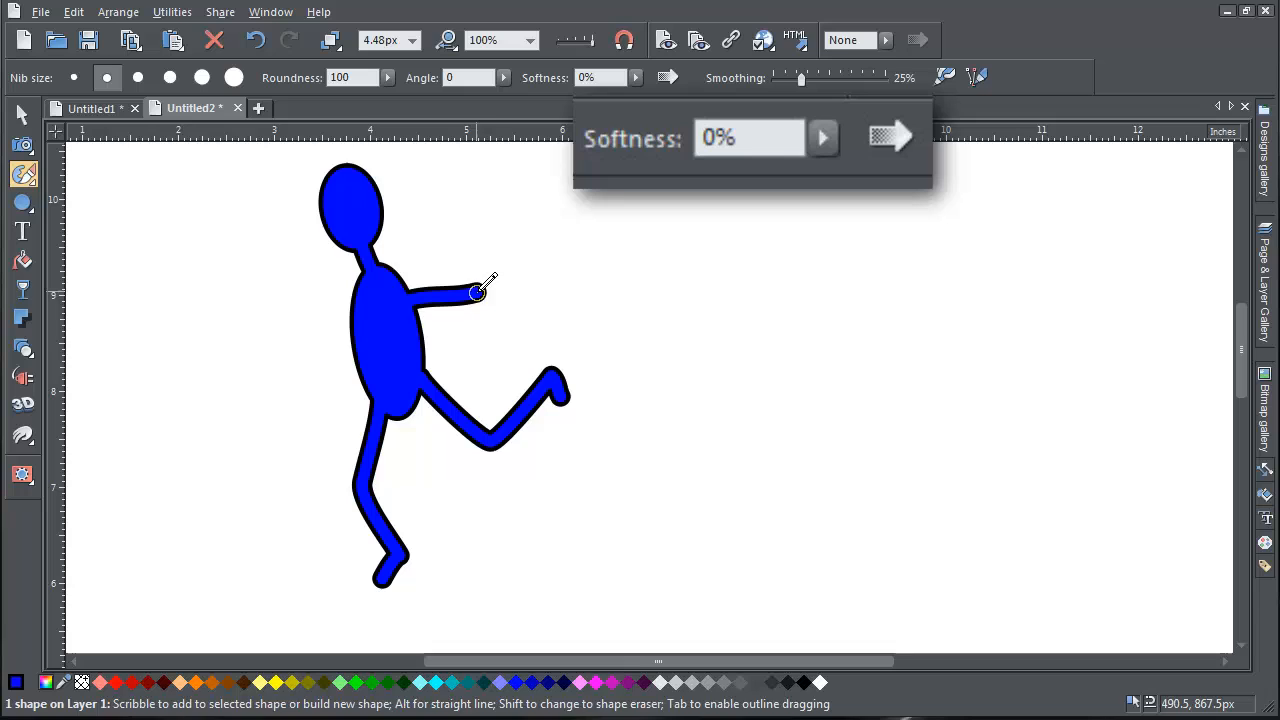
pyautogui.moveTo(470, 290); pyautogui.dragTo(318, 370)
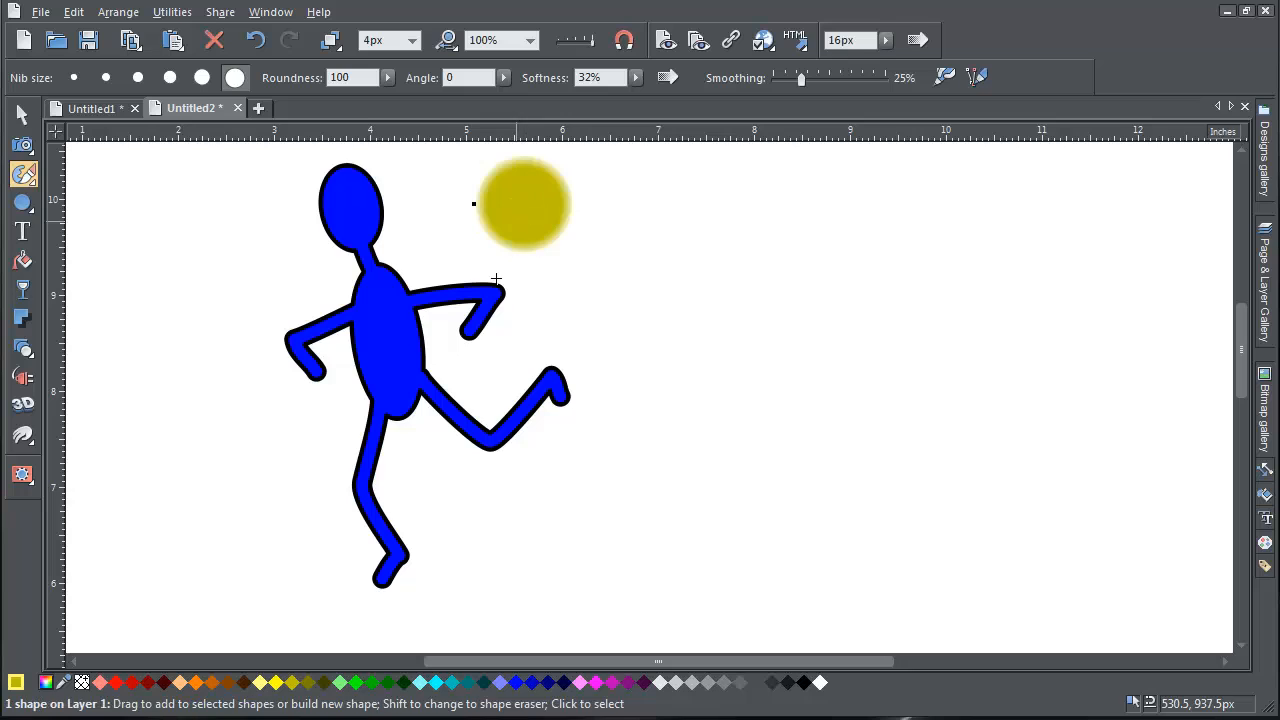
pyautogui.moveTo(292, 545)
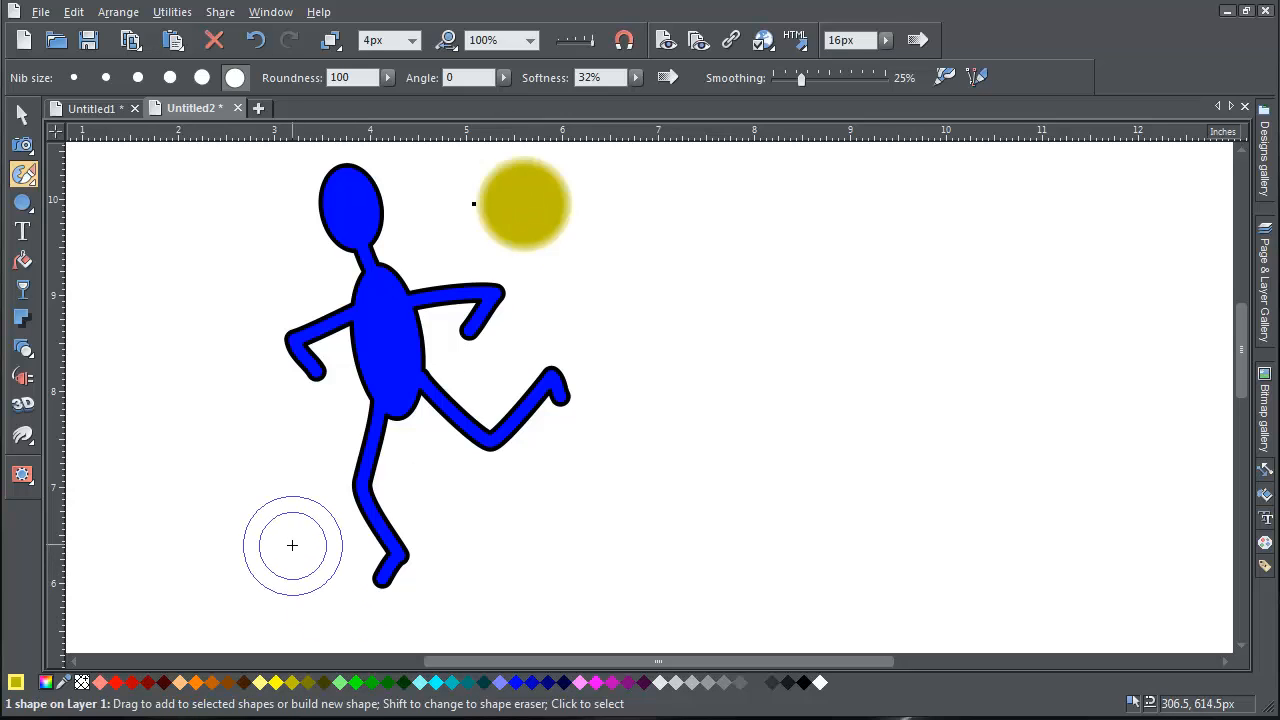
# Place a soft yellow dot near the figure's foot.
pyautogui.click(292, 545)
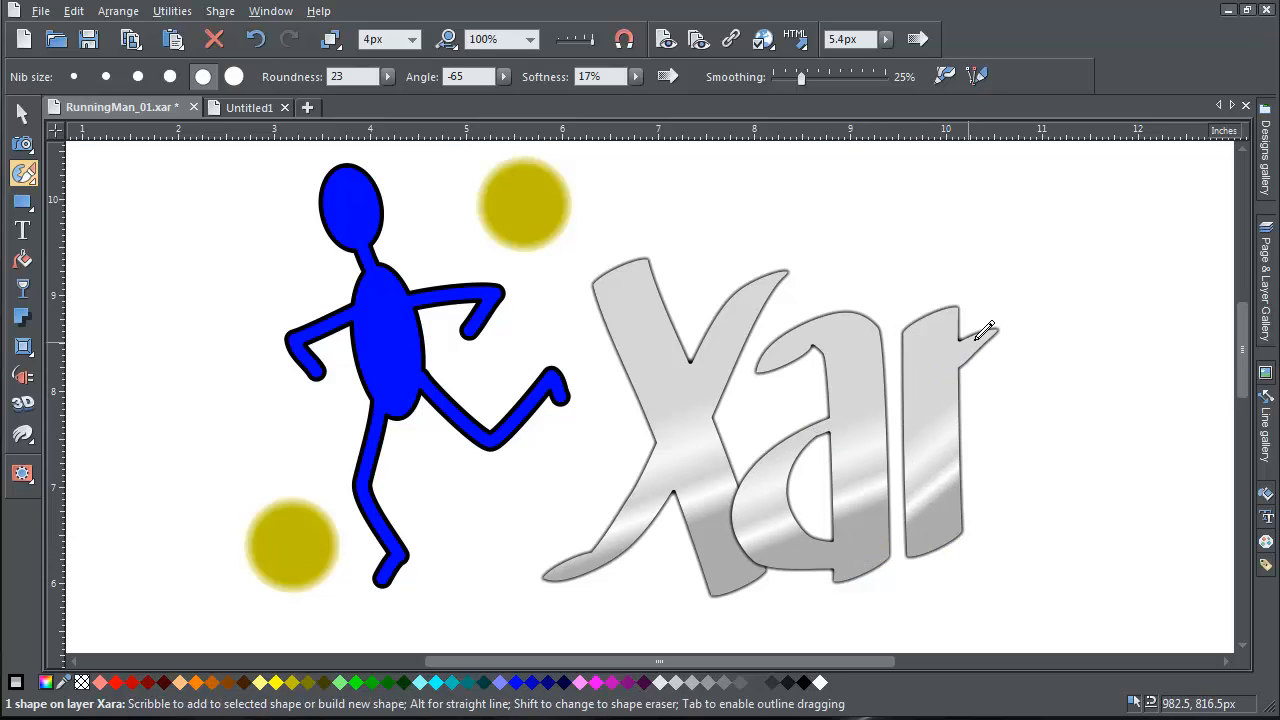
# Extend the r with an arching stroke from its top across and down.
pyautogui.moveTo(985, 330); pyautogui.dragTo(1160, 560)
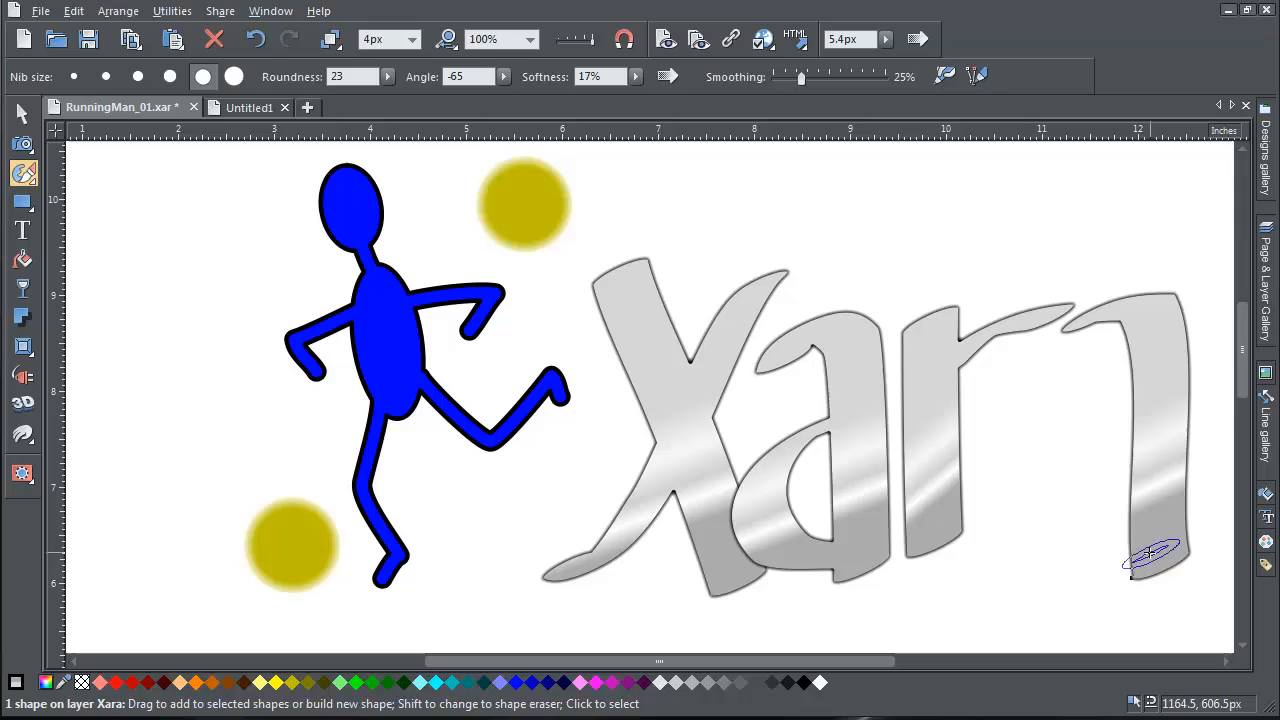